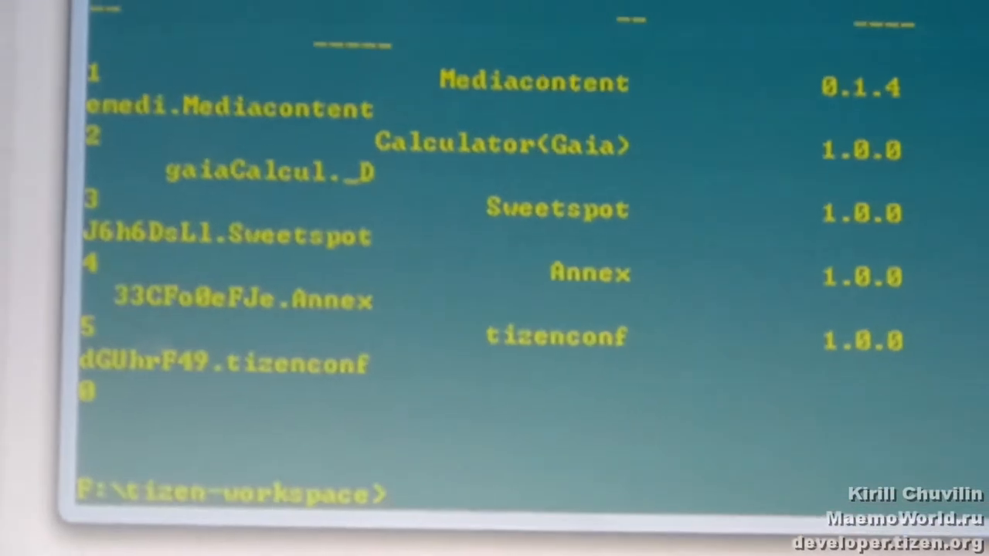
# Type the debug launch command 'webtizen -d -i' for app 47dGUhrF49.tizenconf.
pyautogui.scroll(3)
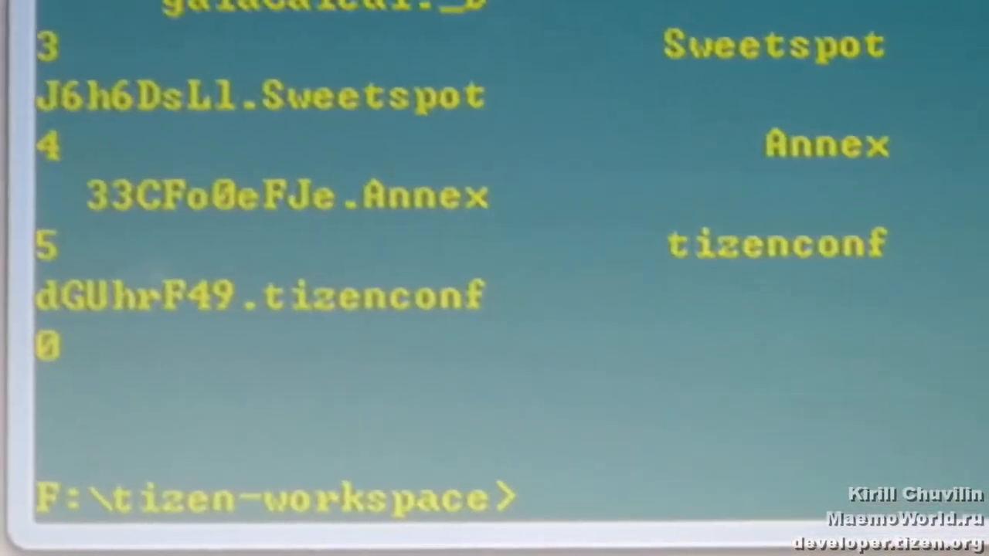
pyautogui.write('webt')
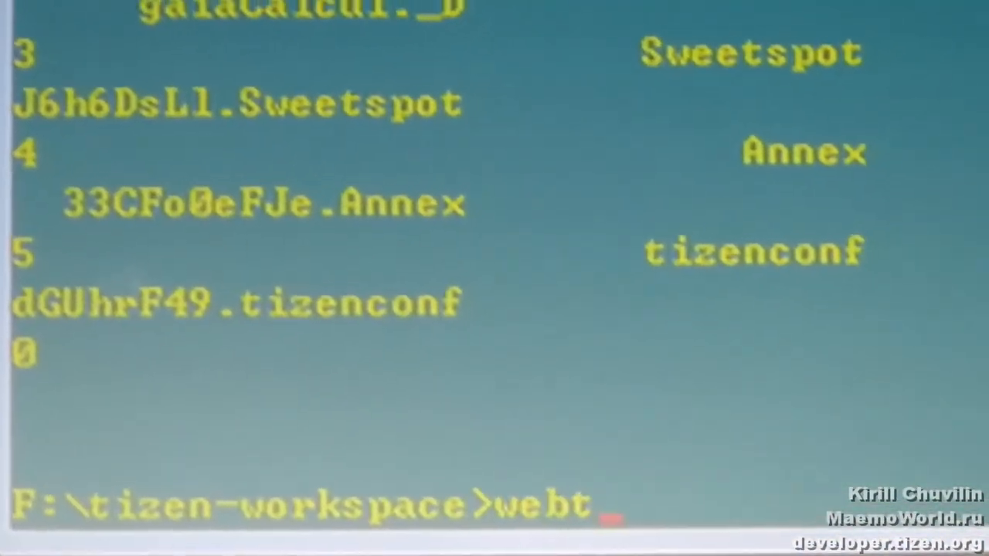
pyautogui.write('izen -d')
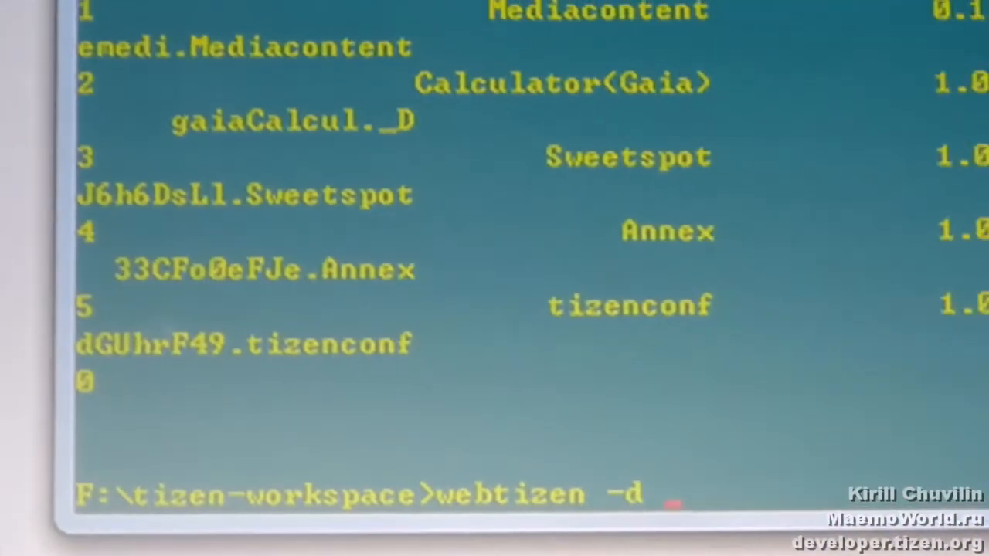
pyautogui.write('-i 47dGUhrF49.tizenconf')
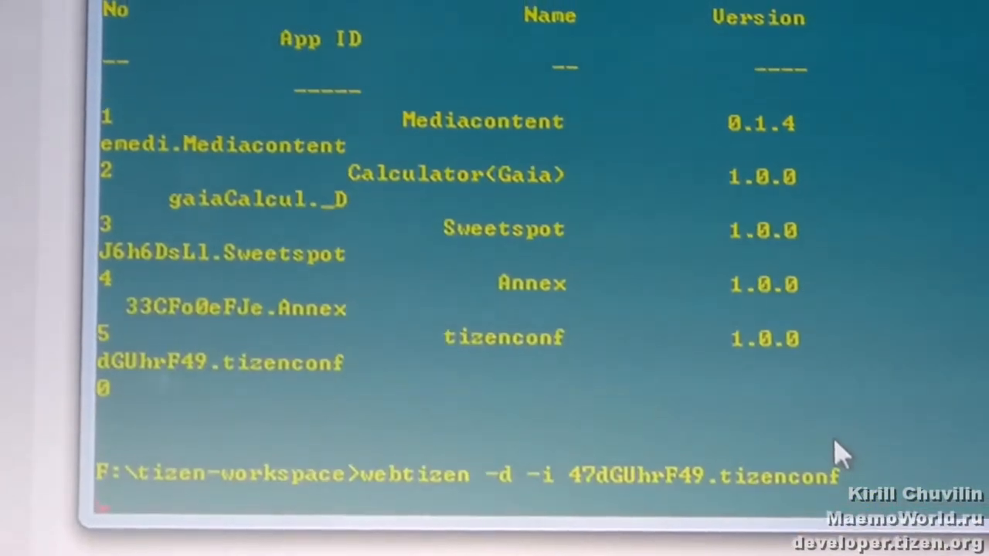
pyautogui.press('Return')
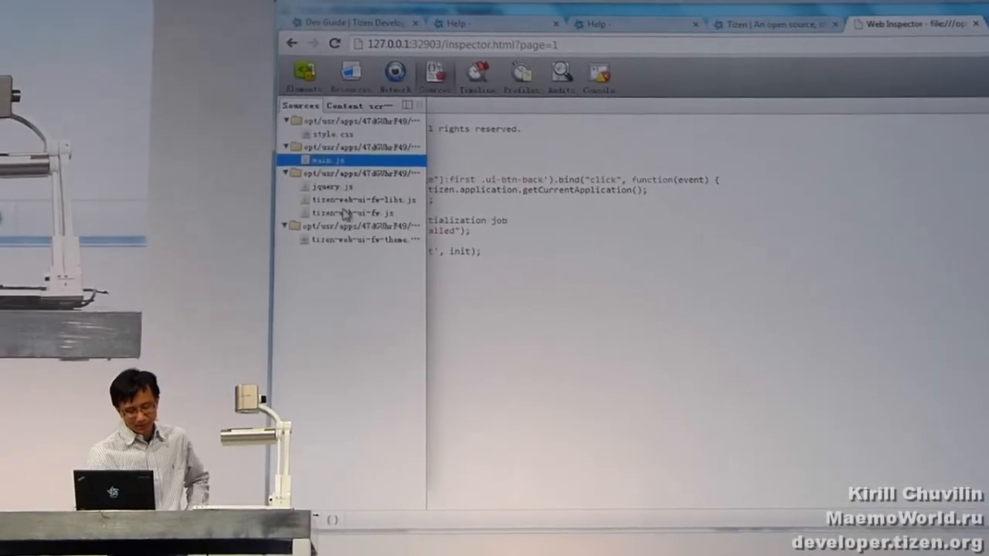
# Open tizen-web-ui-fw.js from the Sources panel tree beside main.js.
pyautogui.click(346, 213)
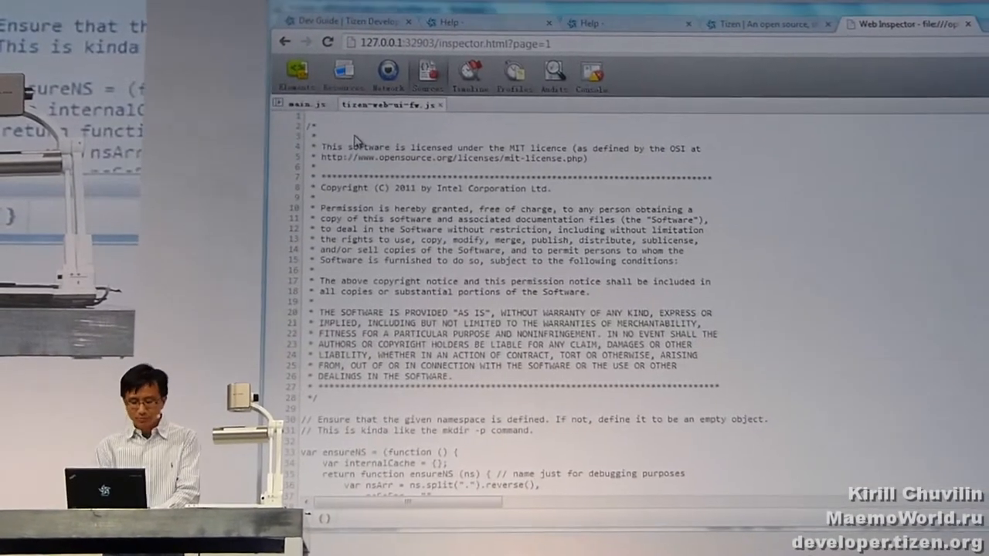